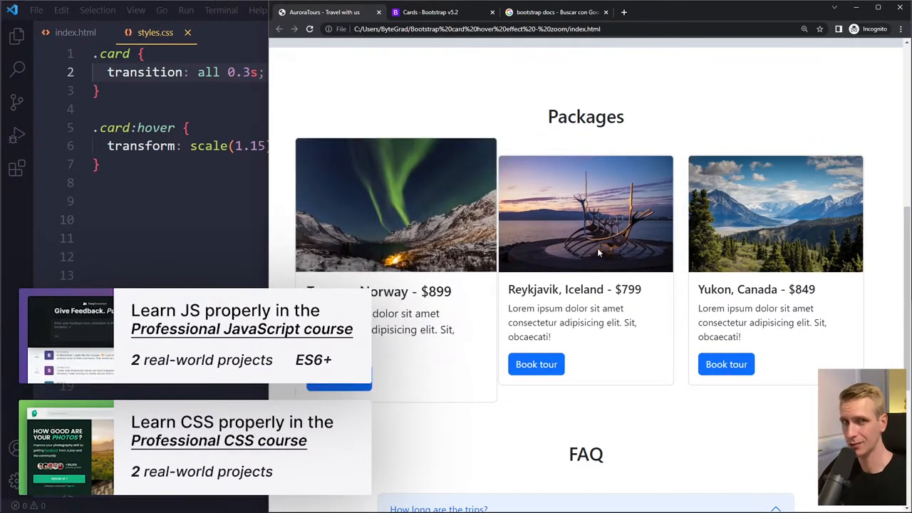
- Preview the three package cards zooming on hover in Chrome
left_click(75, 32)
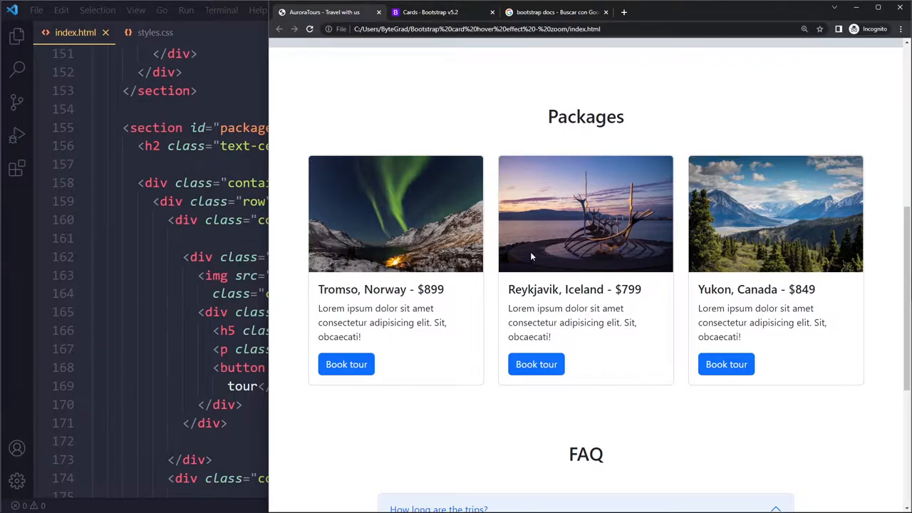
mouse_move(422, 293)
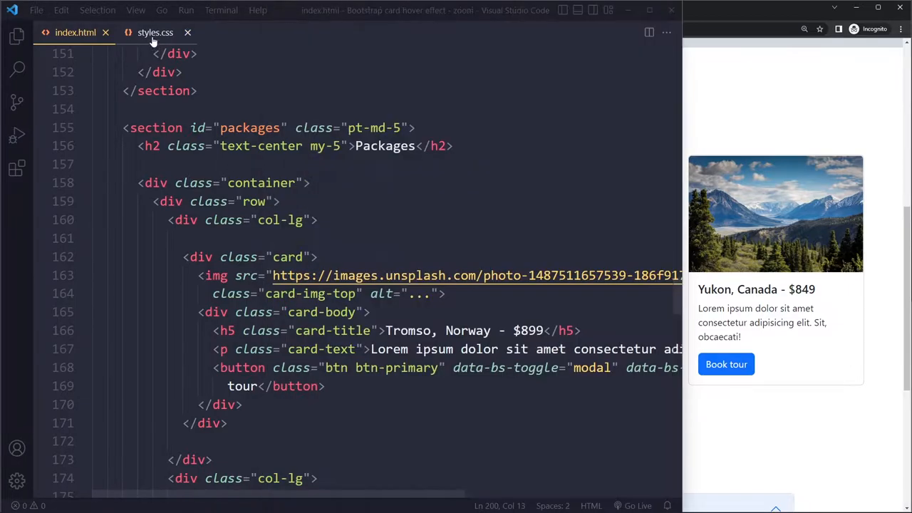
- Add a .card:hover rule in styles.css with transform: scale(1.15)
left_click(154, 32)
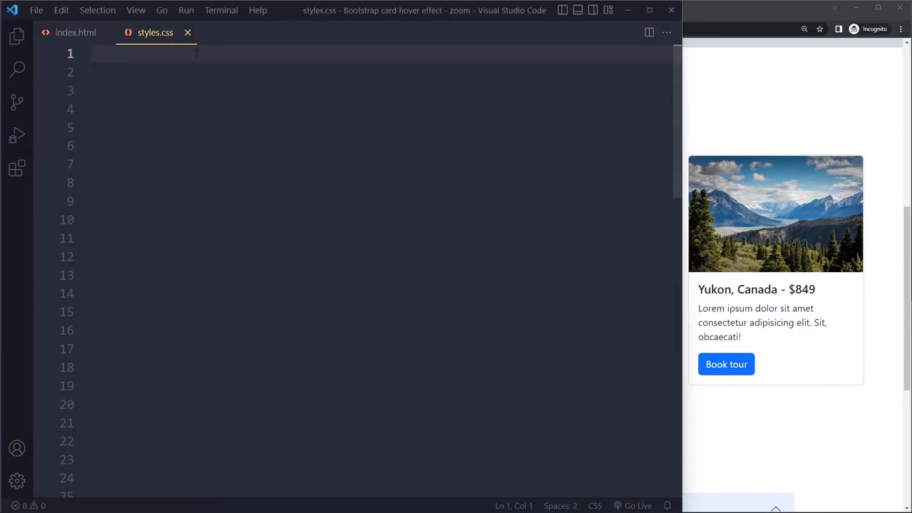
type(".car")
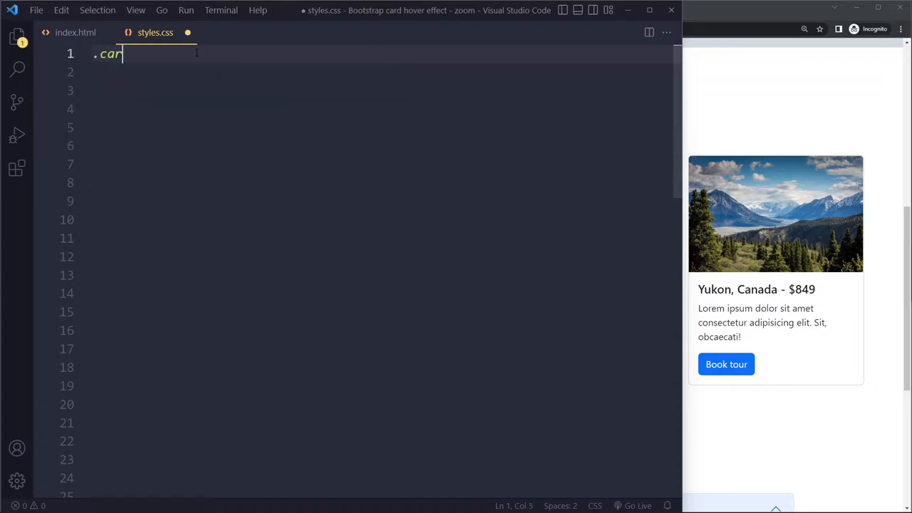
left_click(74, 31)
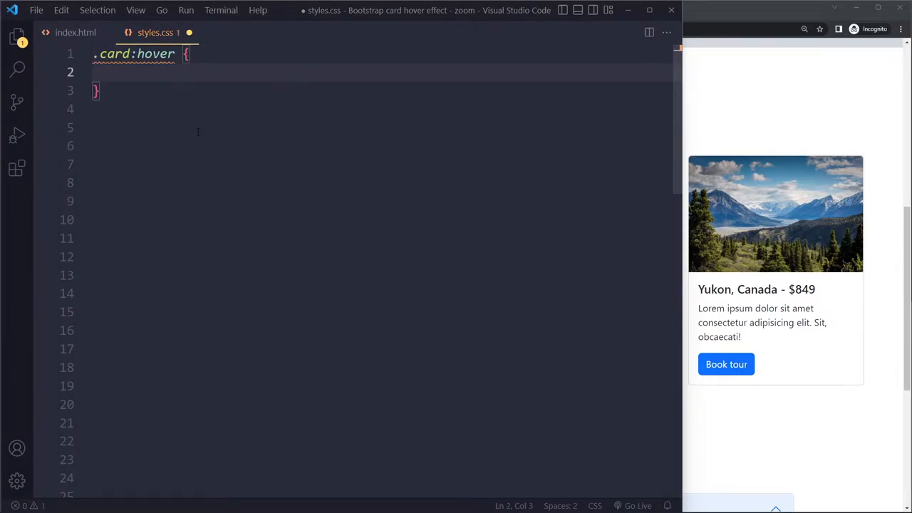
type("transform:")
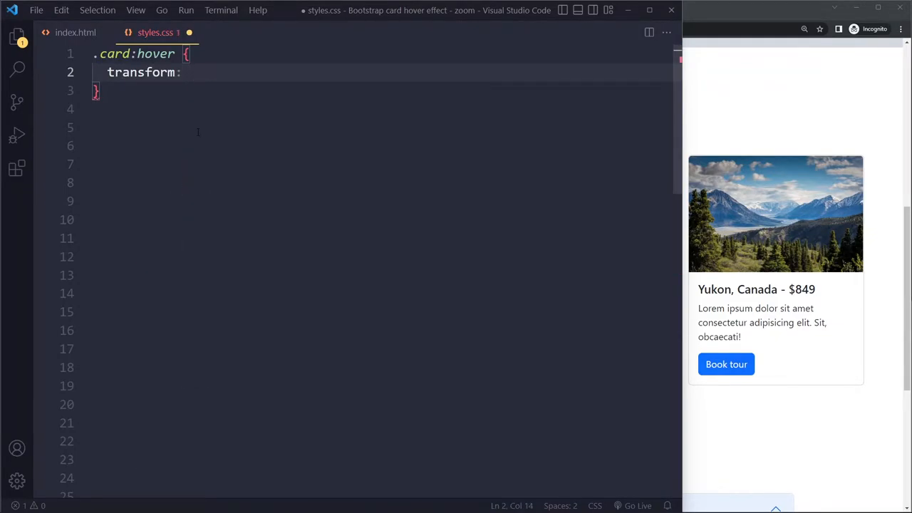
type("rotate")
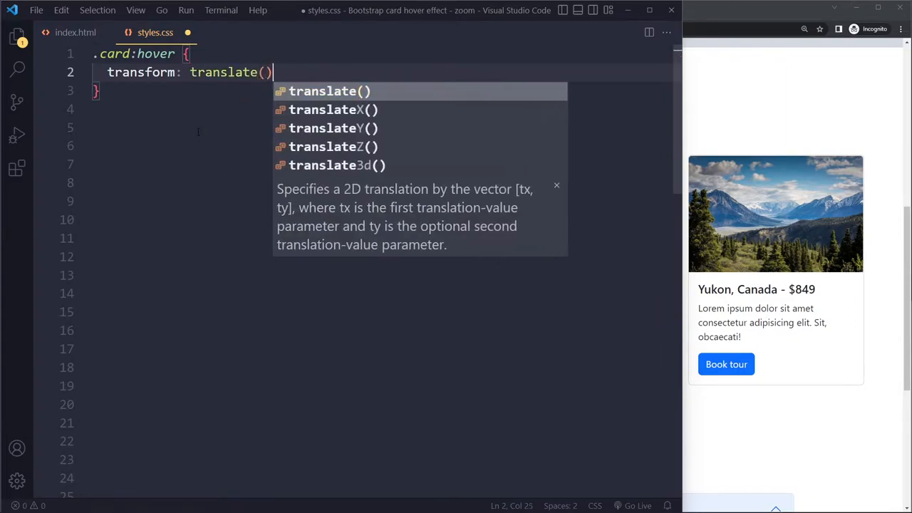
type("sc")
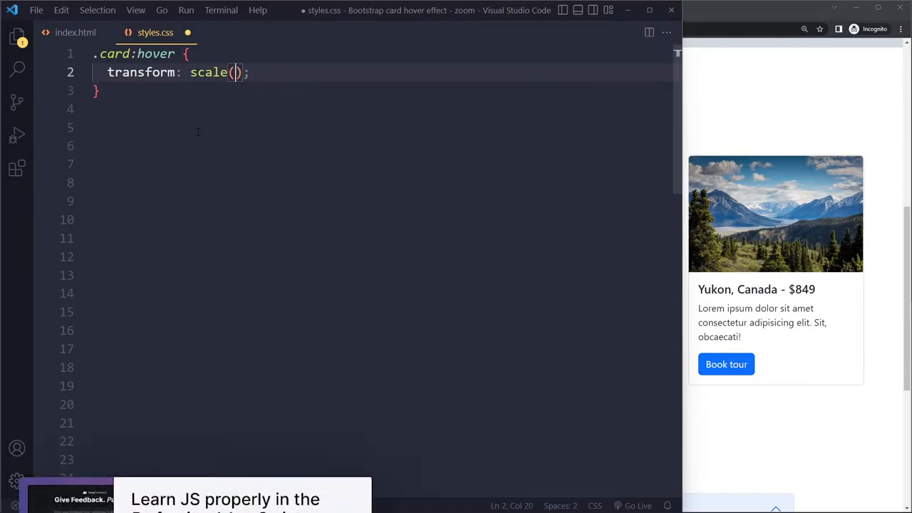
type("1.15")
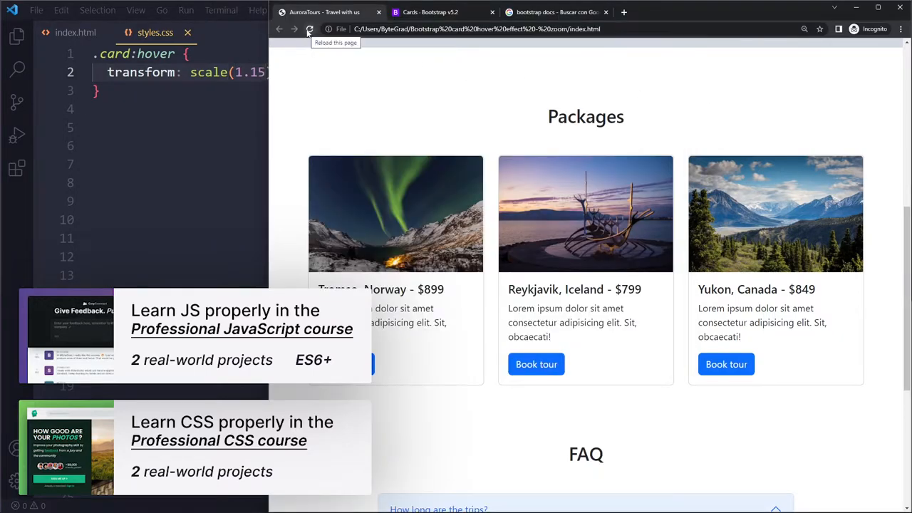
mouse_move(644, 226)
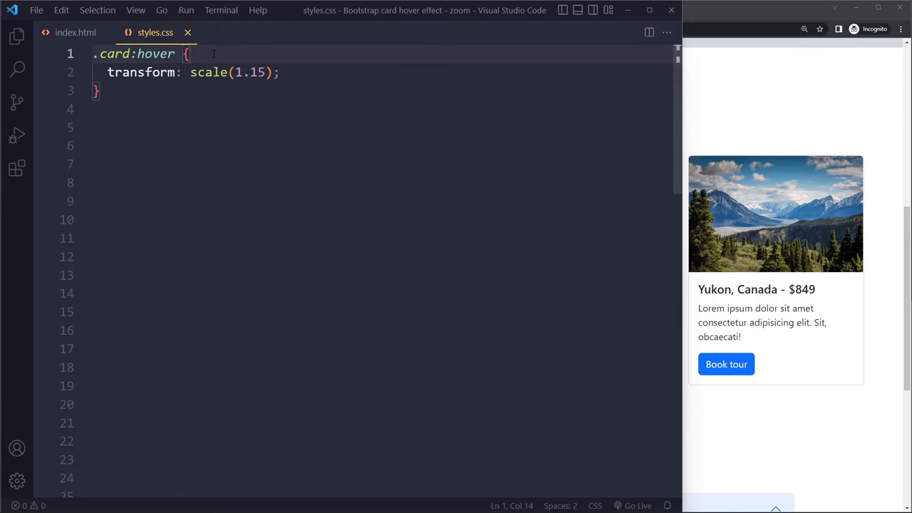
- Add a .card rule above the hover rule with transition: all for a smooth zoom
type(".card {")
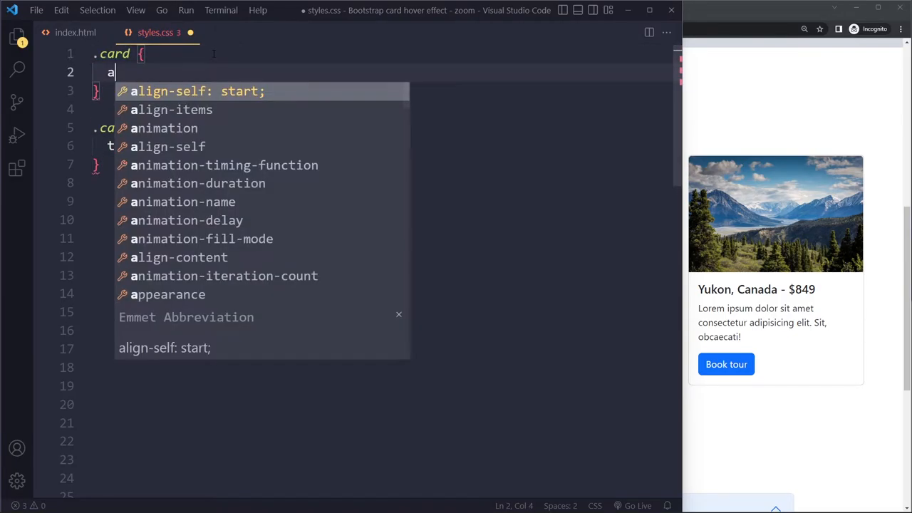
type("transition:")
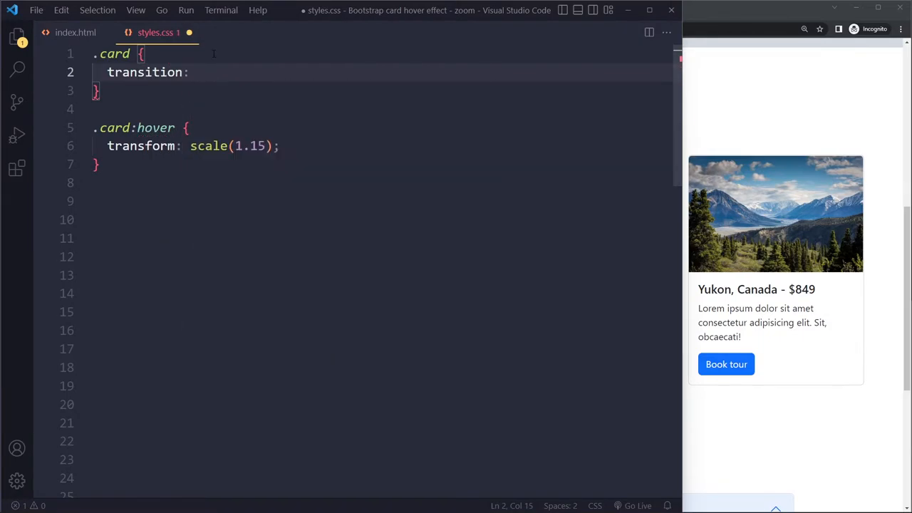
type("all")
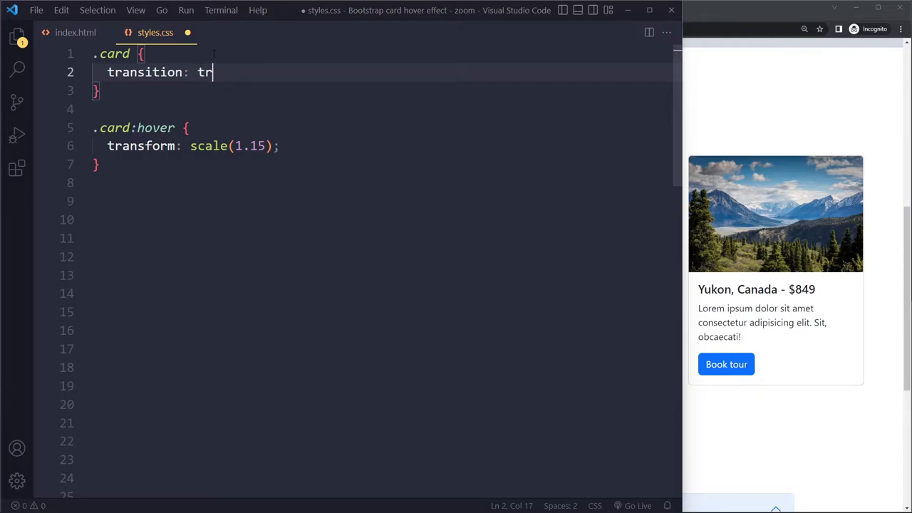
type("all")
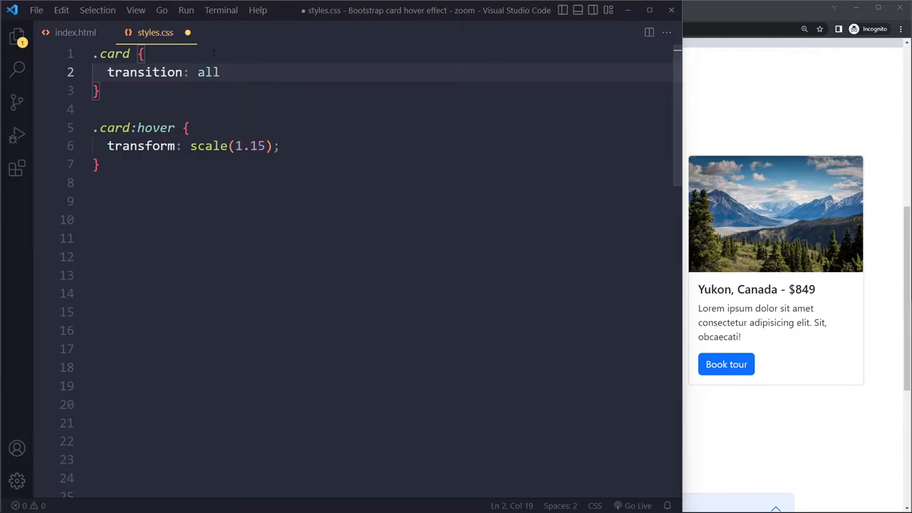
type("0.4s")
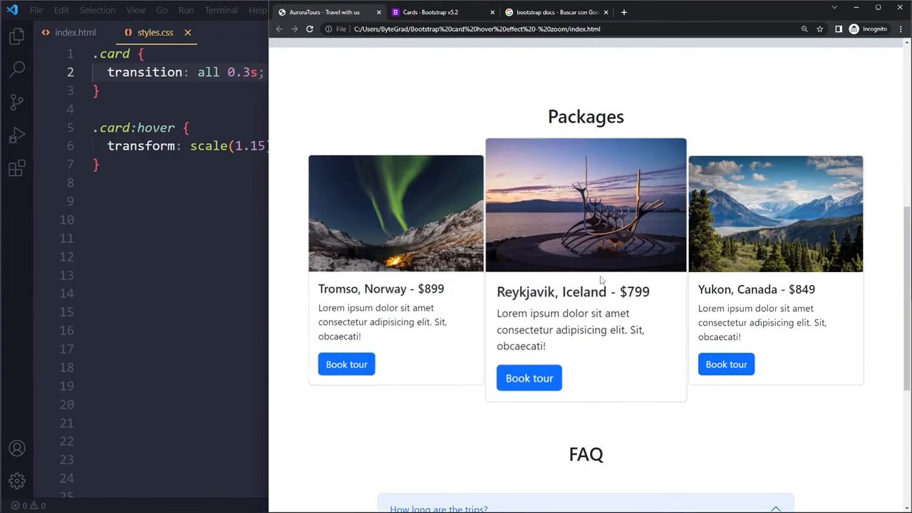
mouse_move(413, 228)
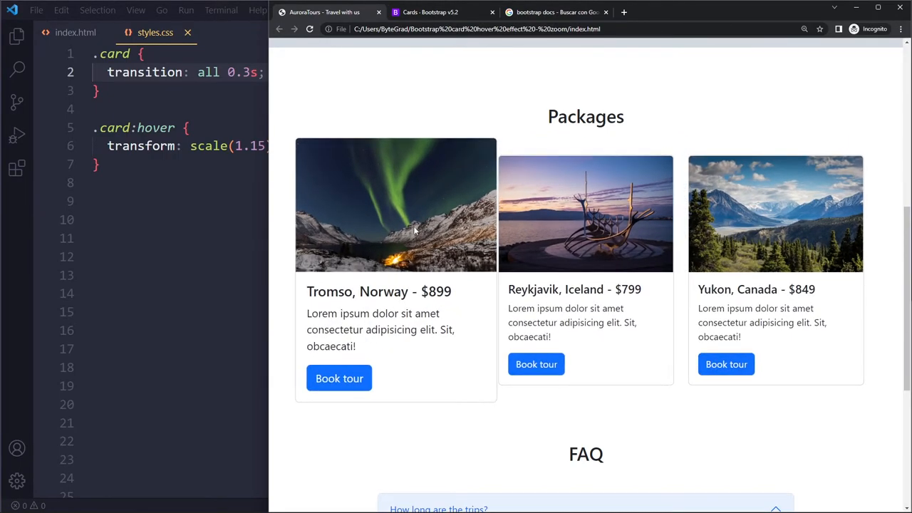
mouse_move(285, 86)
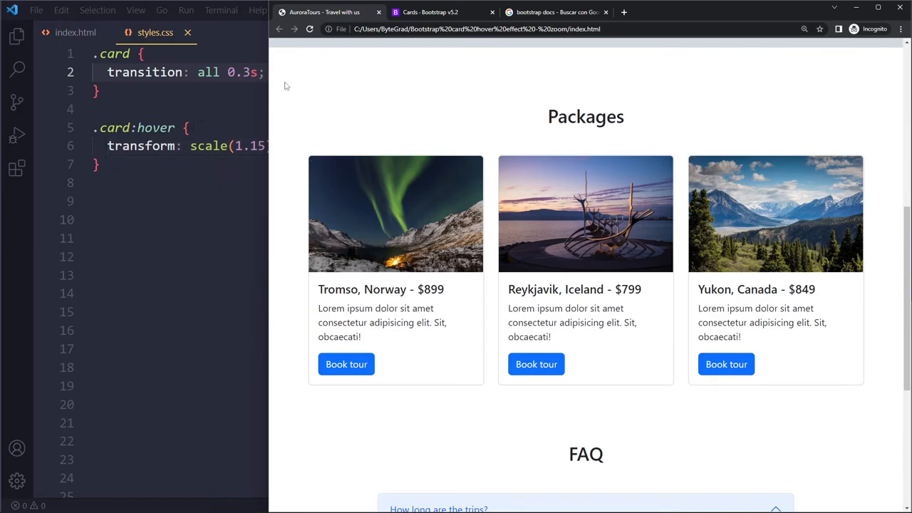
mouse_move(333, 111)
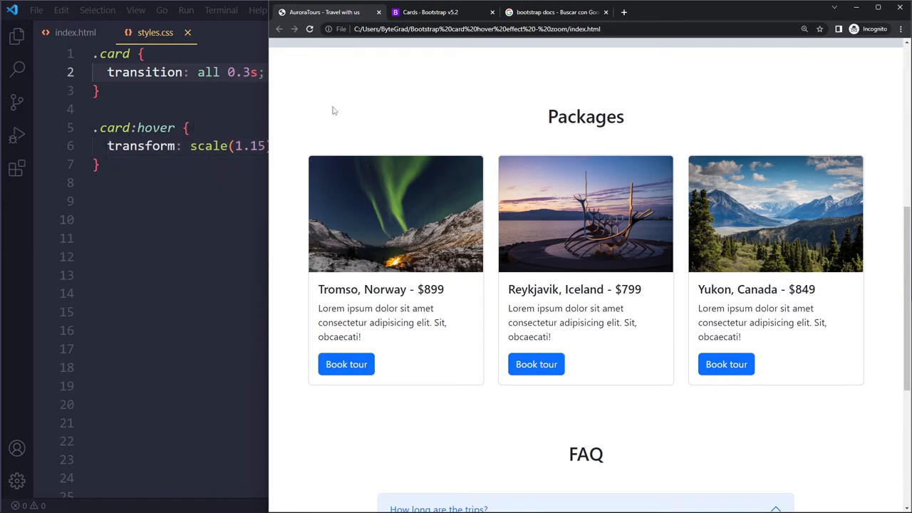
mouse_move(327, 107)
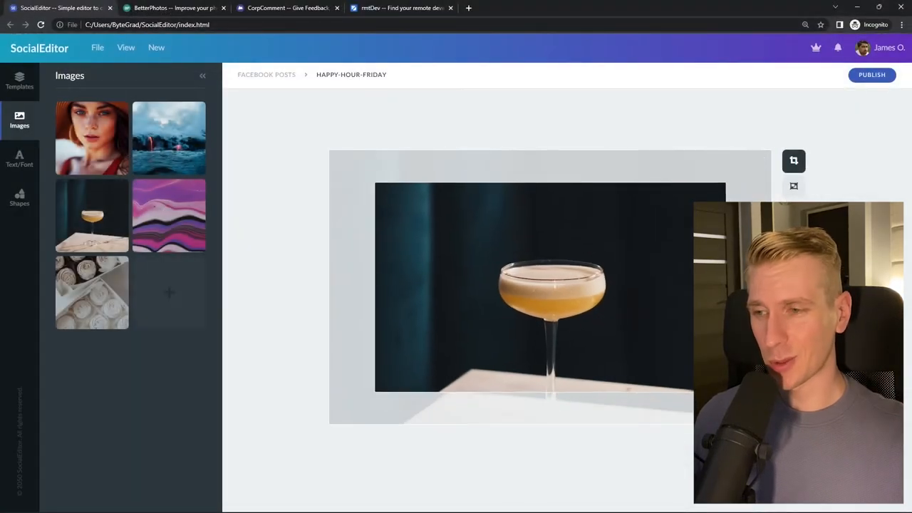
- Browse the SocialEditor, rmtDev ('react developer' search) and BetterPhotos demo pages in Chrome
left_click(173, 9)
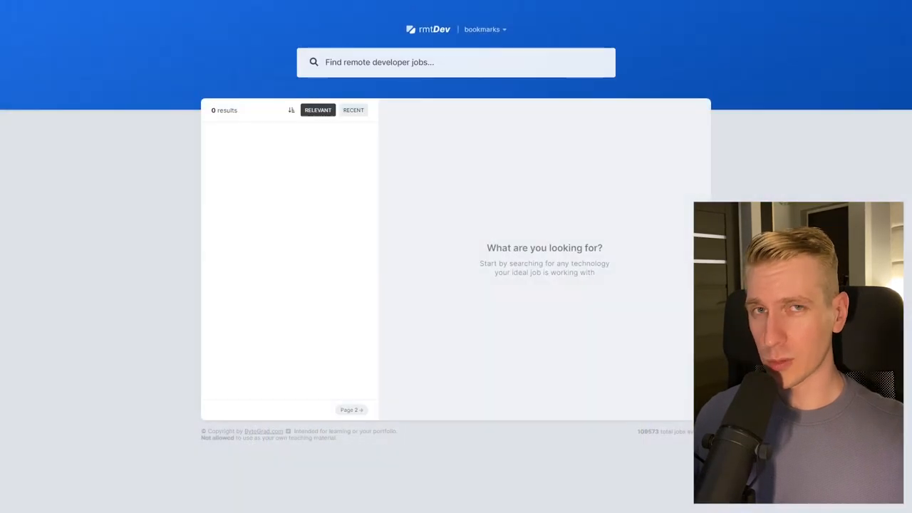
type("react developer")
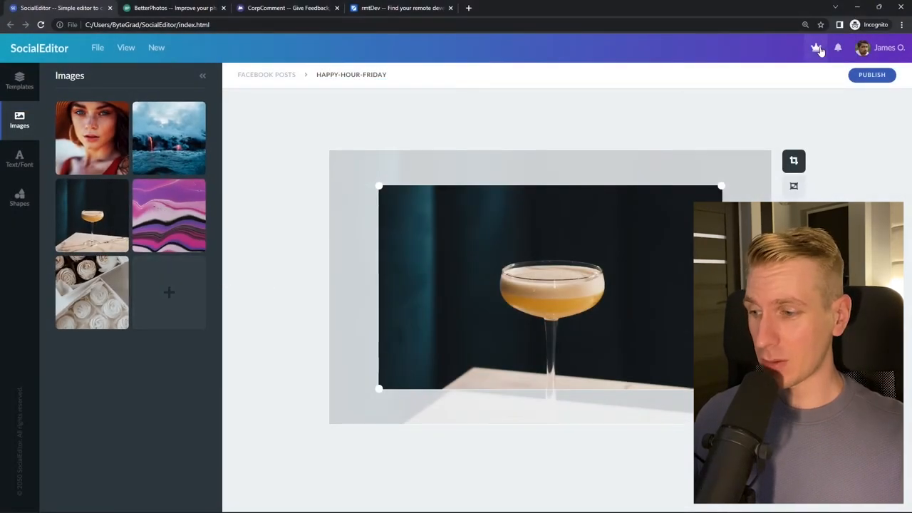
left_click(173, 9)
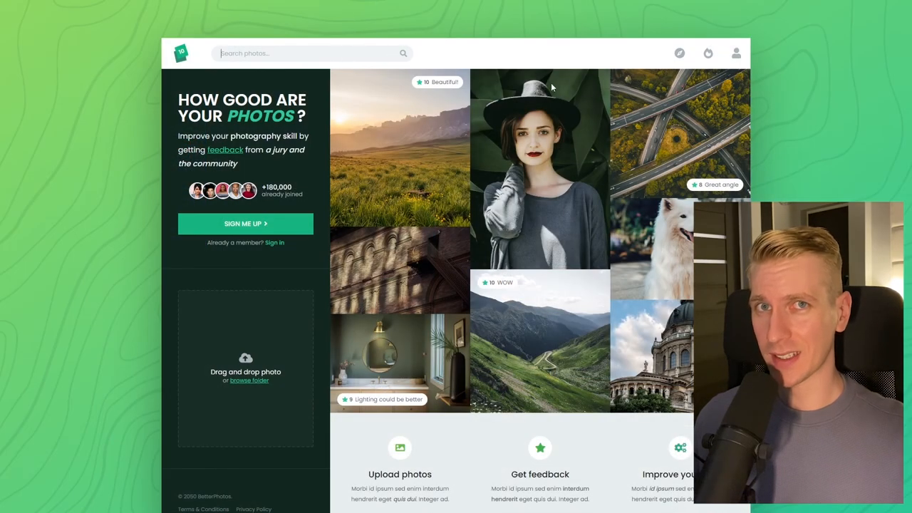